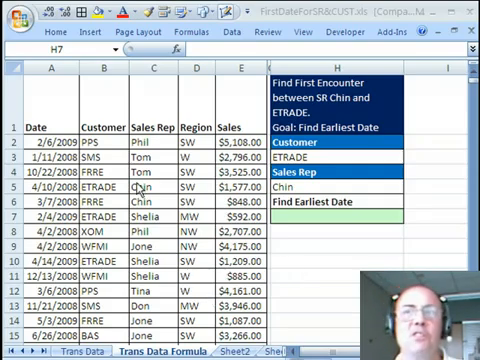
mouse_move(212, 188)
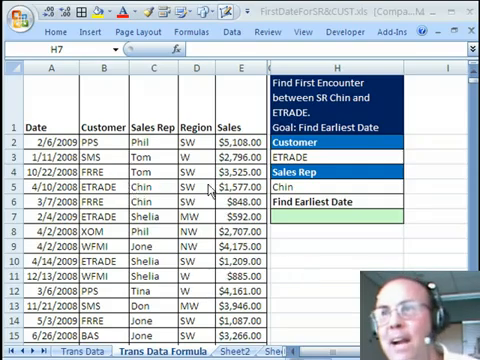
- Enter the array formula =MIN(IF(Customer=H3,IF(SalesRep=H5,Date))) in H7 with Ctrl+Shift+Enter
click(328, 216)
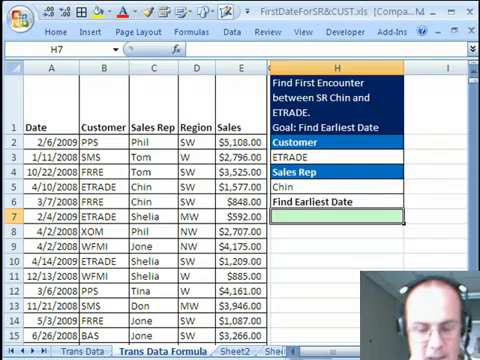
text(=MIN()
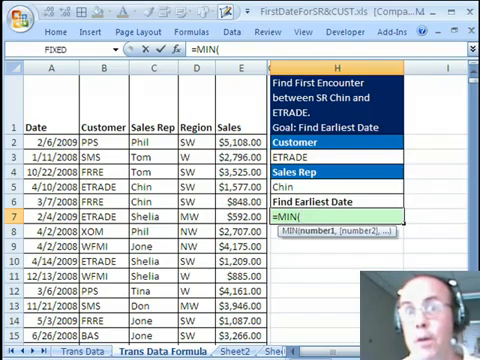
text(IF(B1)
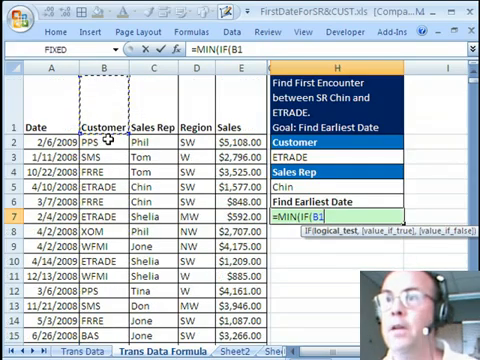
click(104, 146)
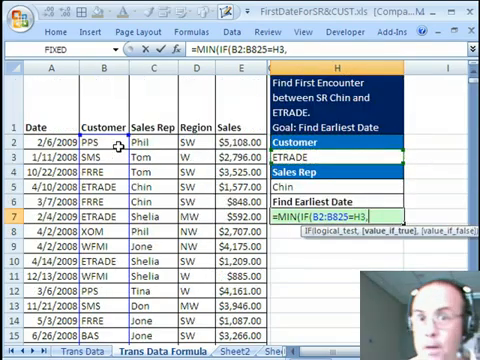
text(IF(C2:C825=H5,A2:A825))))
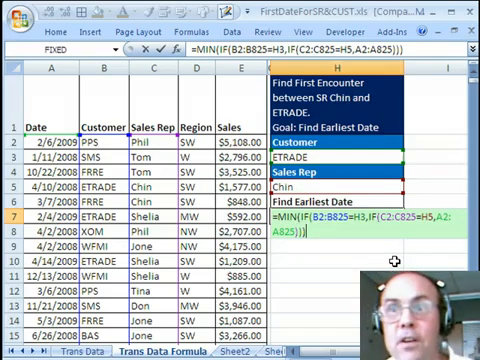
key(Enter)
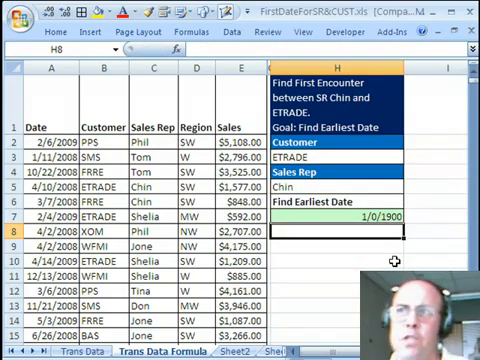
text(=MIN(IF(B2:B825=H3,IF(C2:C825=H5,A2:A825))))
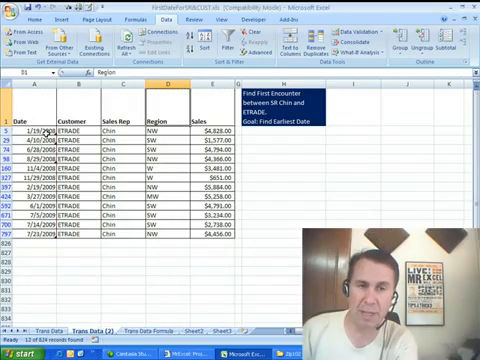
- Show the full unfiltered sales list again on the Data sheet
click(40, 130)
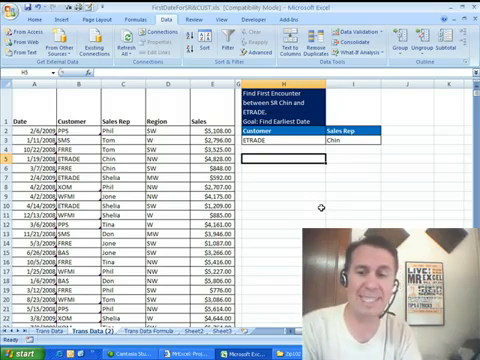
- Start a =DMIN formula in the cell below the ETRADE/Chin criteria range
text(=DMIN(A1:E1)
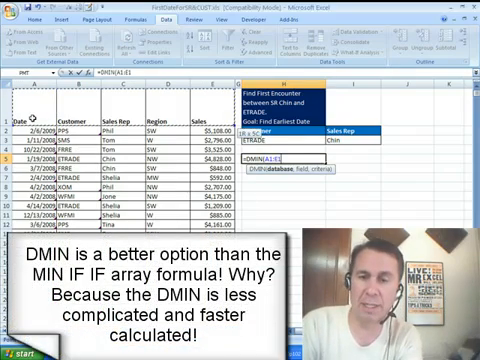
scroll(down, 3)
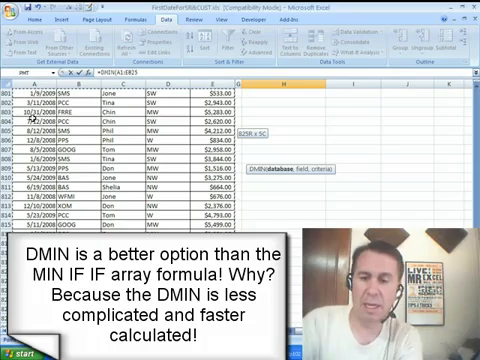